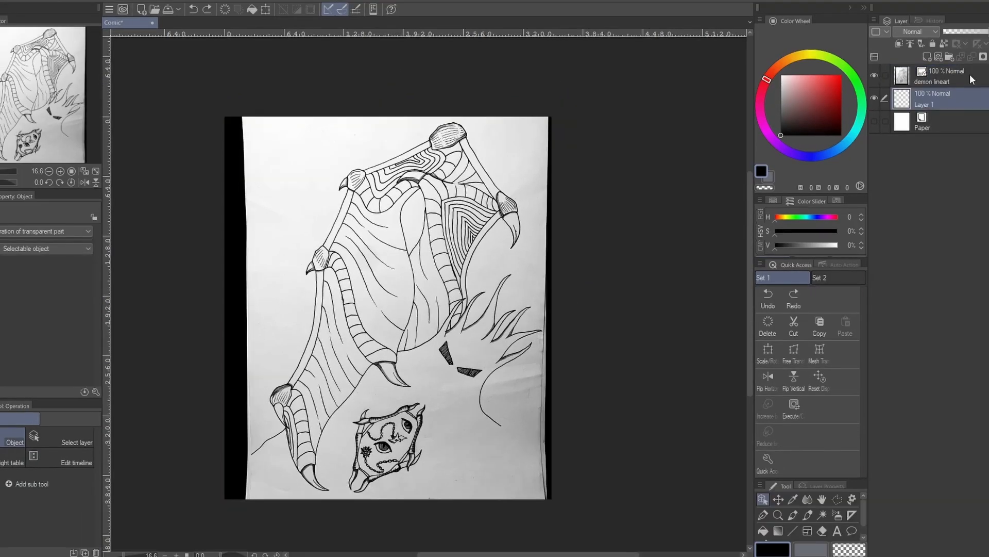
Rasterize the demon lineart photo layer into an ordinary raster layer
right_click(946, 71)
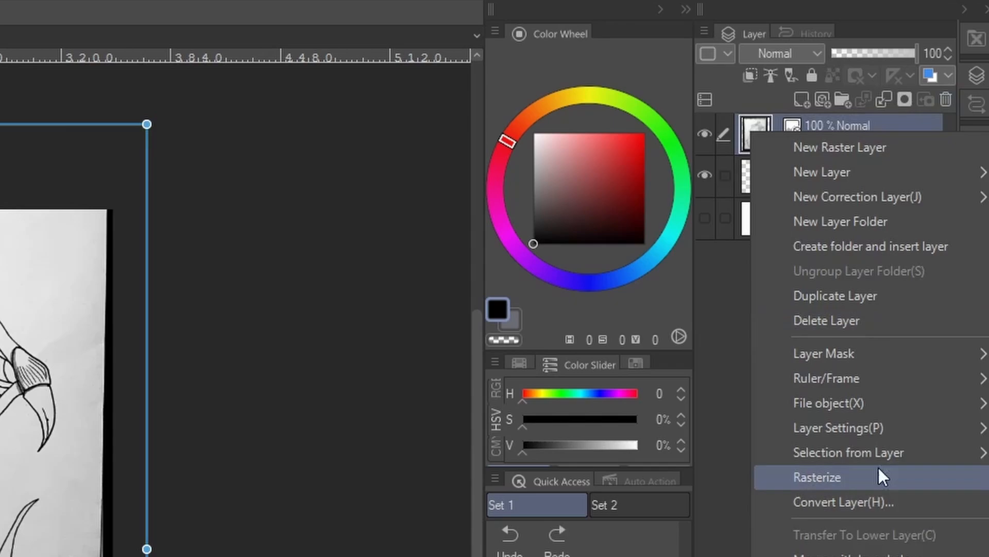
left_click(817, 476)
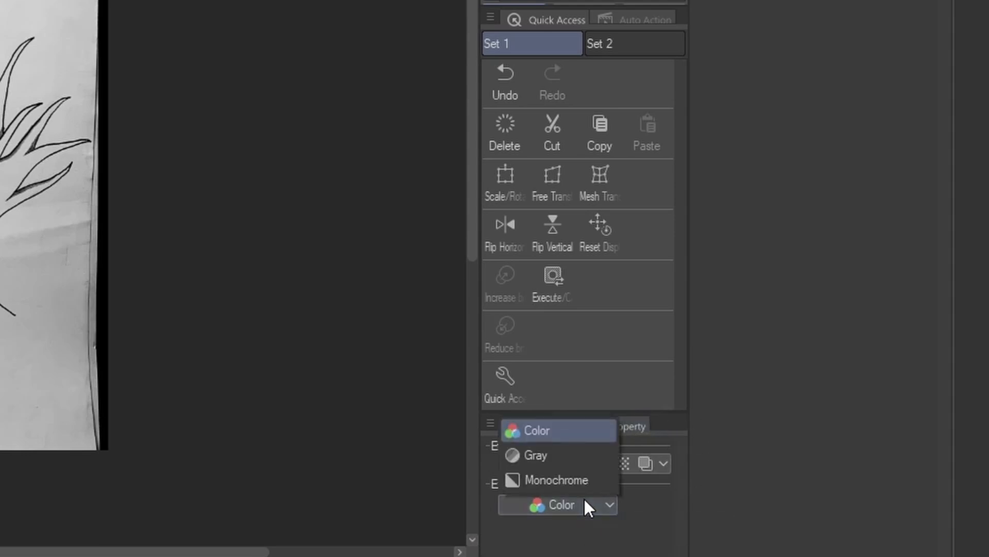
Set the lineart layer's Expression color to Monochrome, leaving only black lines
left_click(556, 480)
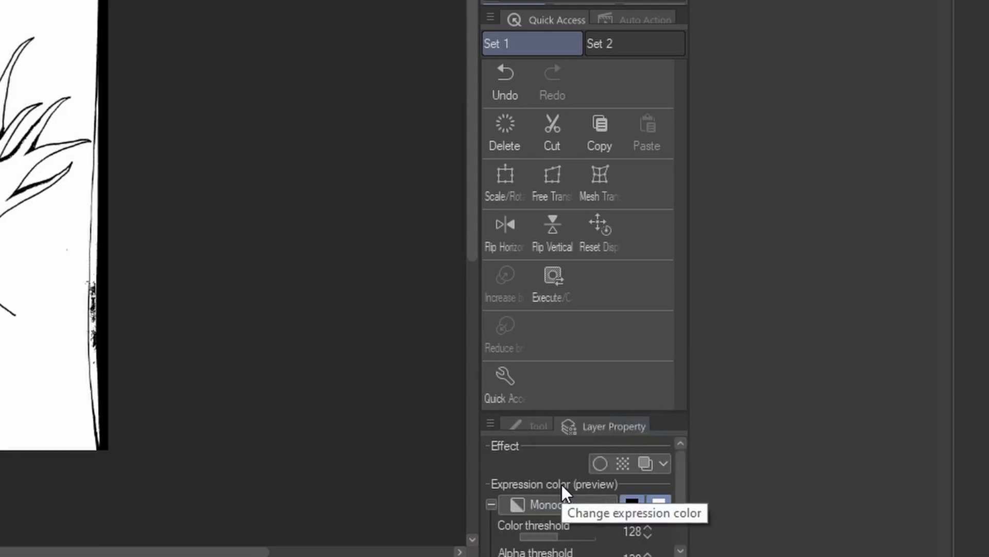